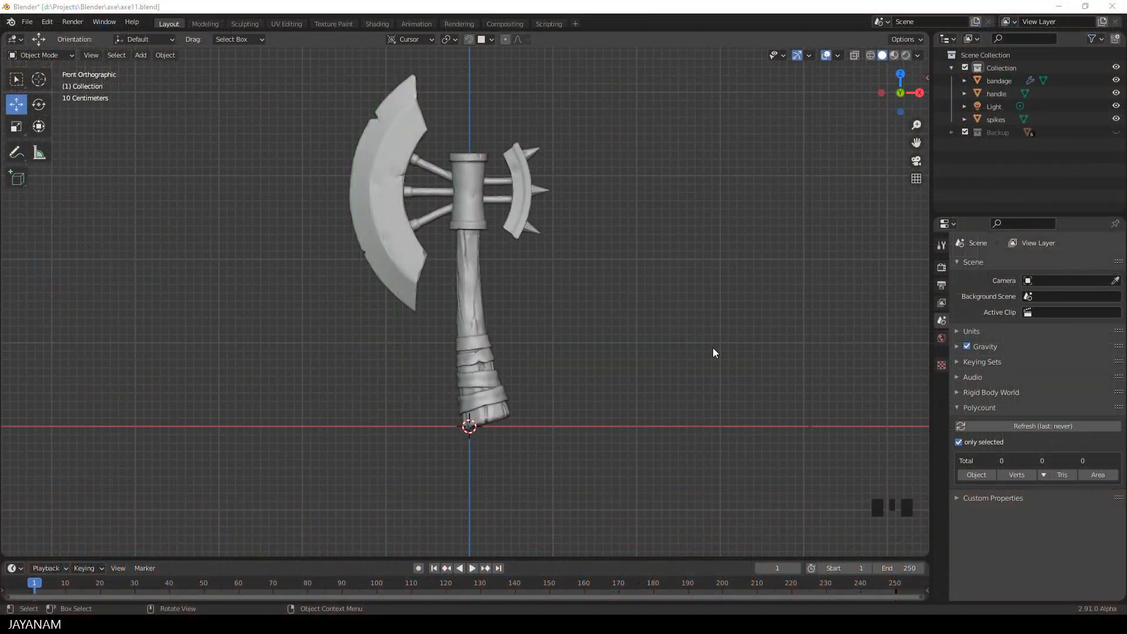
Select the handle mesh and isolate it in Local View
{"action": "left_click_drag", "start_coordinate": [715, 352], "coordinate": [507, 369]}
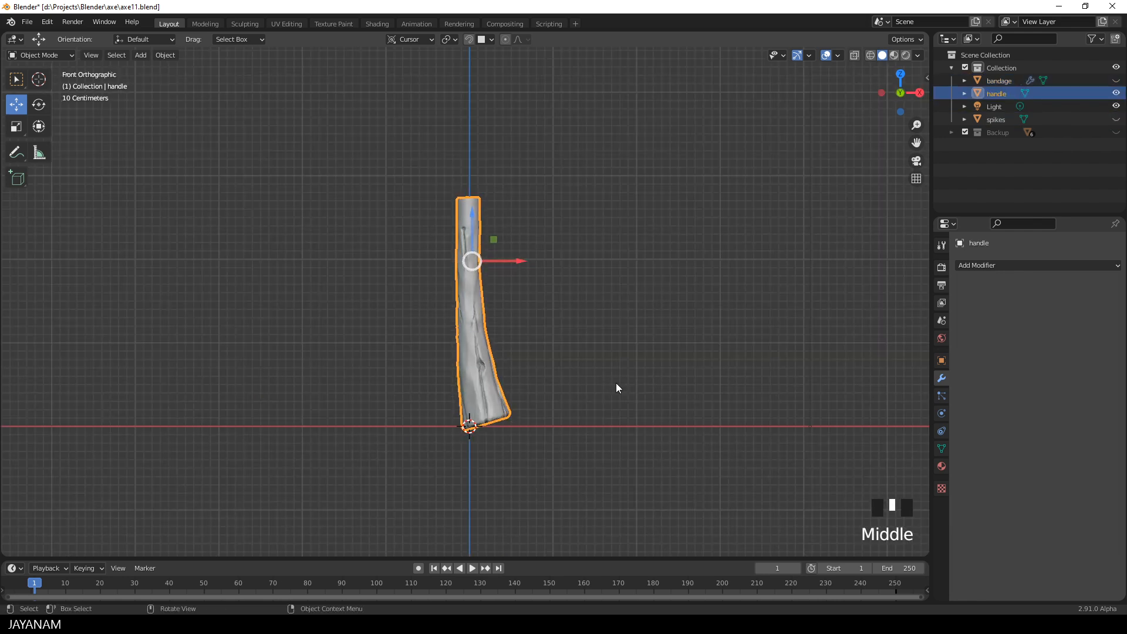
{"action": "mouse_move", "coordinate": [702, 381]}
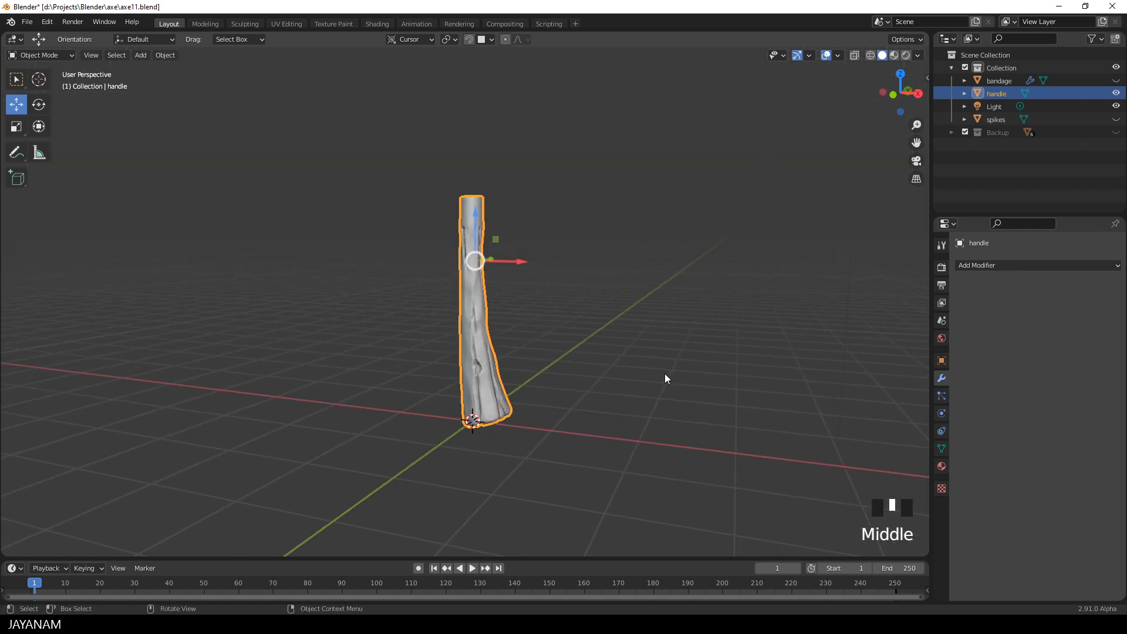
Add a plane mesh and position it over the handle's lower end
{"action": "key", "text": "shift+a"}
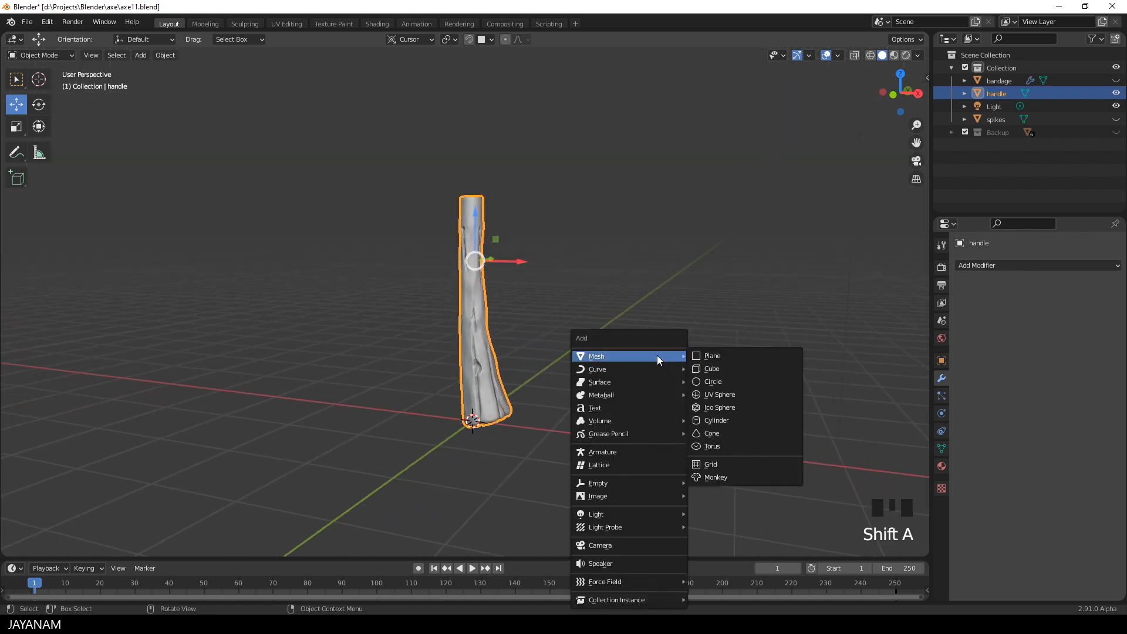
{"action": "left_click", "coordinate": [712, 355]}
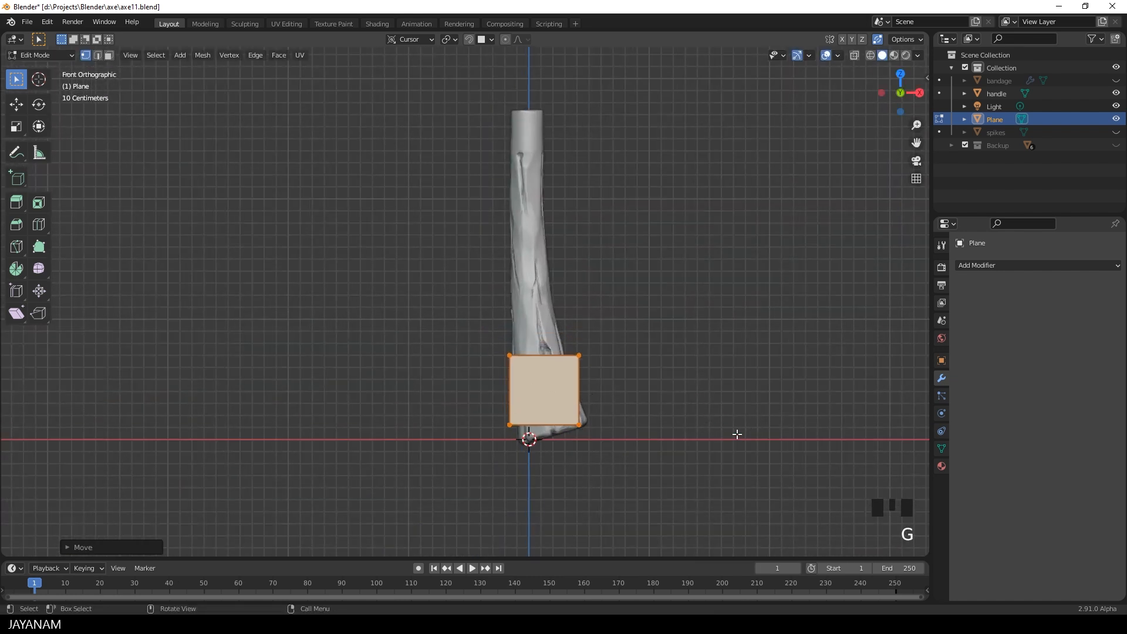
{"action": "key", "text": "ctrl+s"}
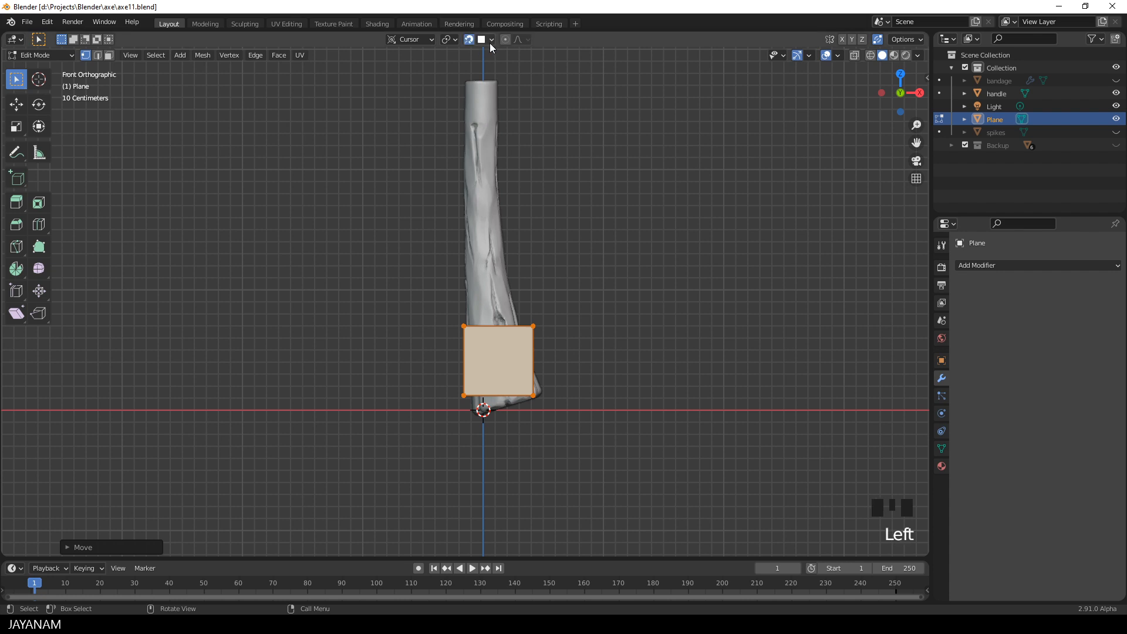
Turn on surface snapping and switch to the Poly Build tool
{"action": "left_click", "coordinate": [481, 40]}
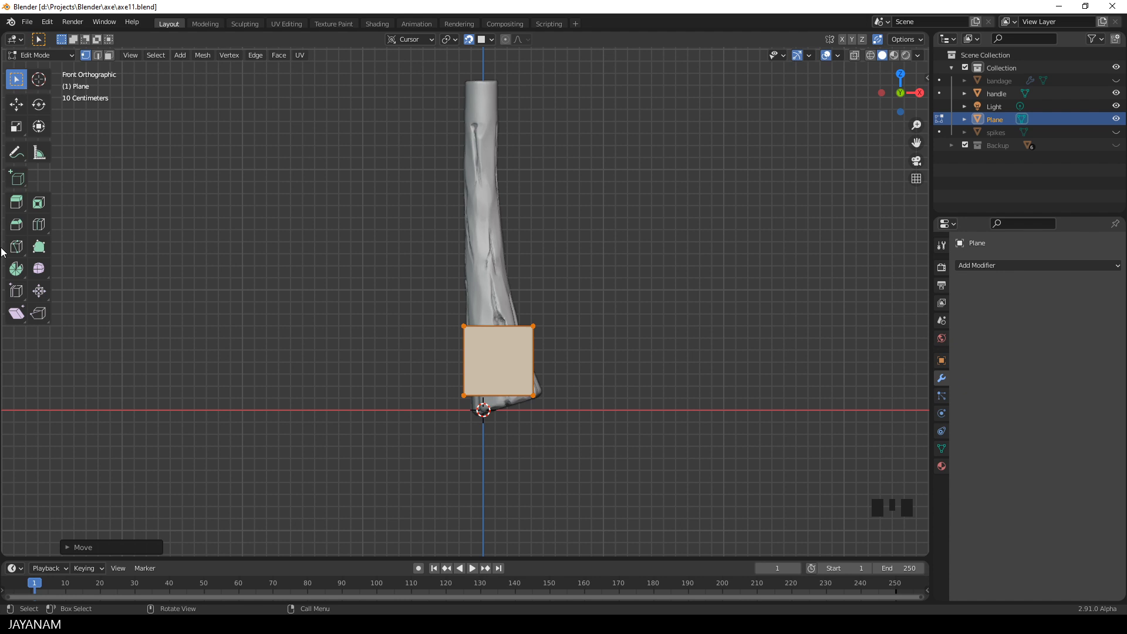
{"action": "left_click", "coordinate": [38, 247]}
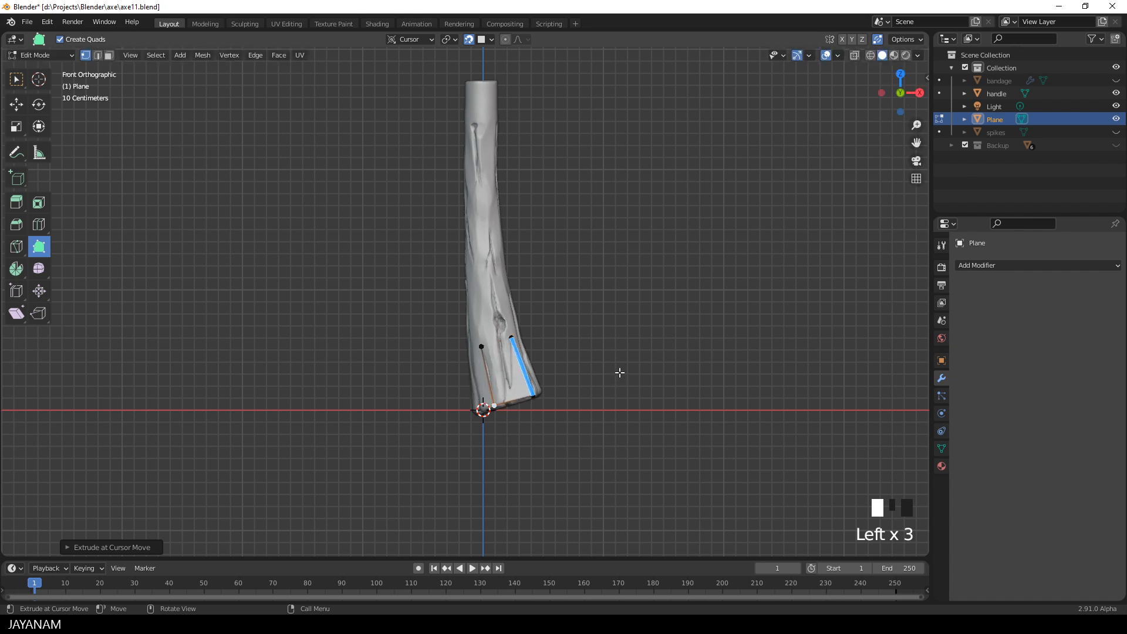
Extend the plane's edges into the first quad on the lower handle
{"action": "scroll", "scroll_direction": "up", "scroll_amount": 3}
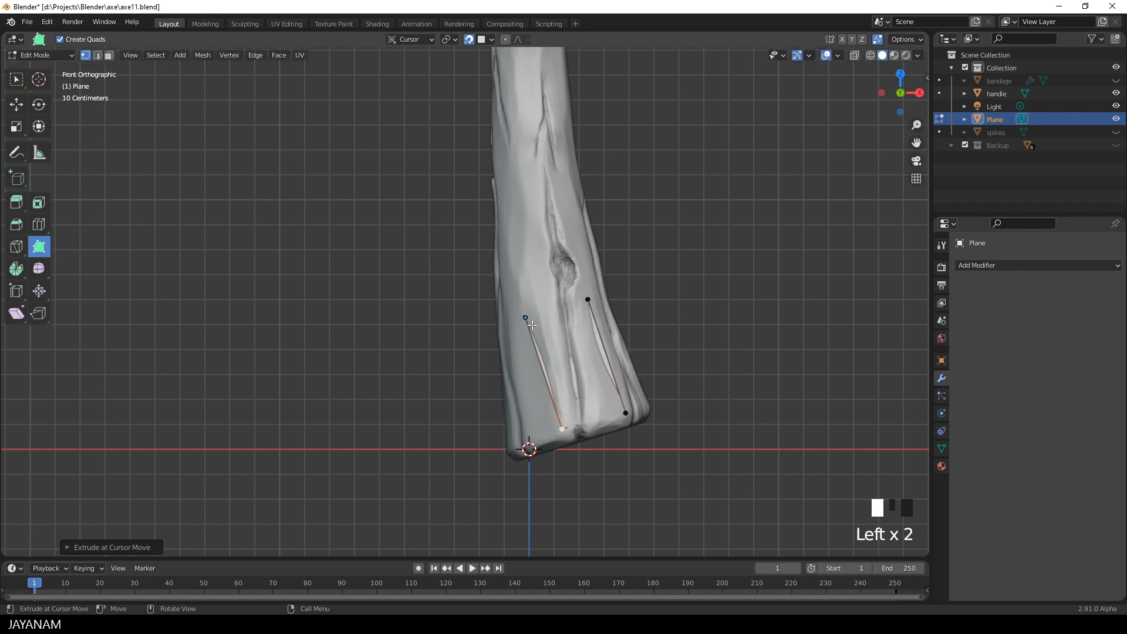
{"action": "left_click_drag", "start_coordinate": [525, 318], "coordinate": [545, 308]}
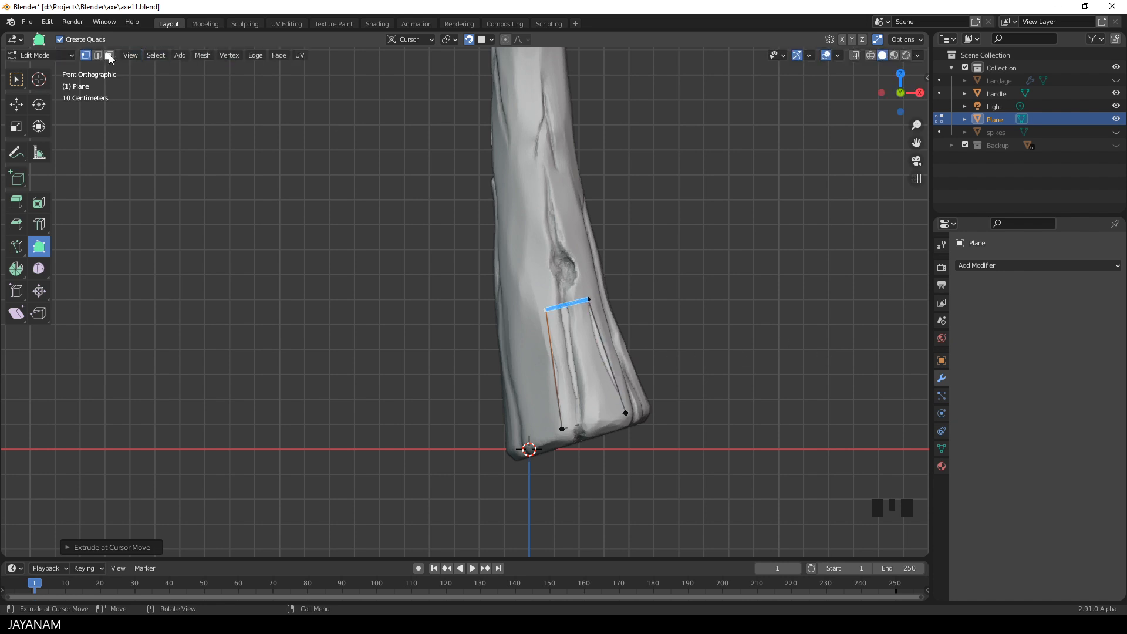
{"action": "scroll", "scroll_direction": "down", "scroll_amount": 3}
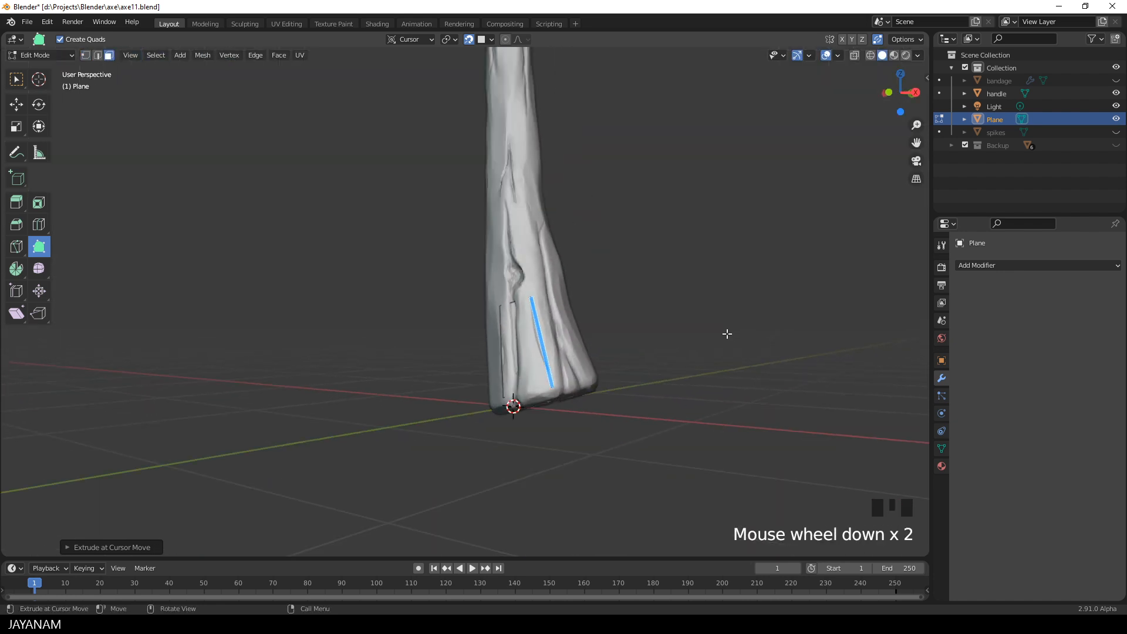
{"action": "scroll", "scroll_direction": "down", "scroll_amount": 3}
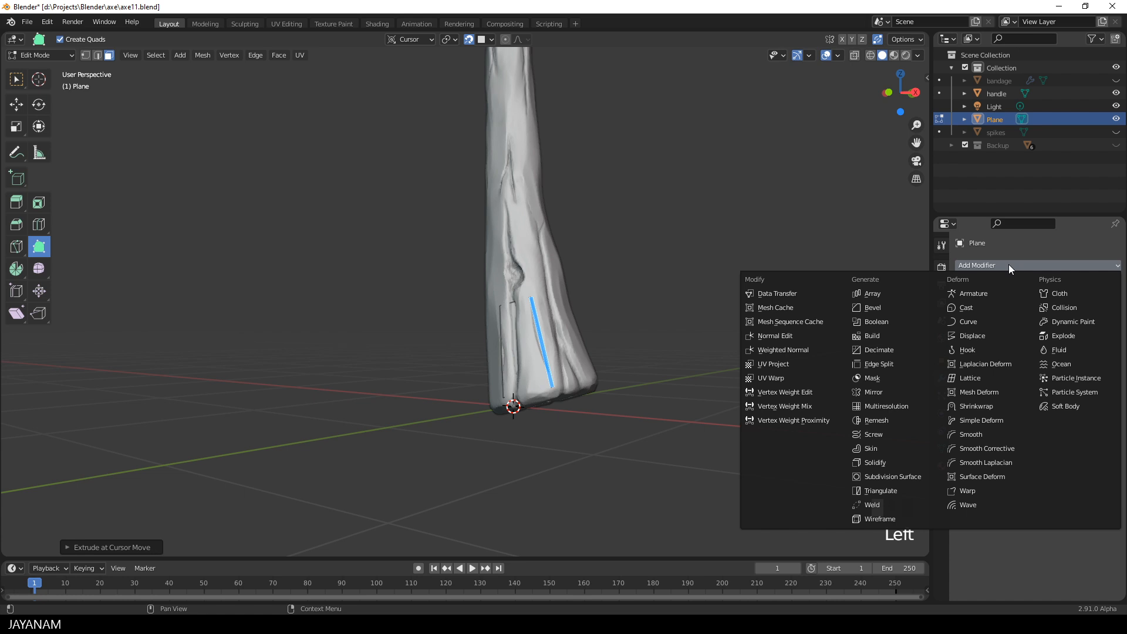
Add a Shrinkwrap modifier to the plane with the handle as its target
{"action": "left_click", "coordinate": [976, 406]}
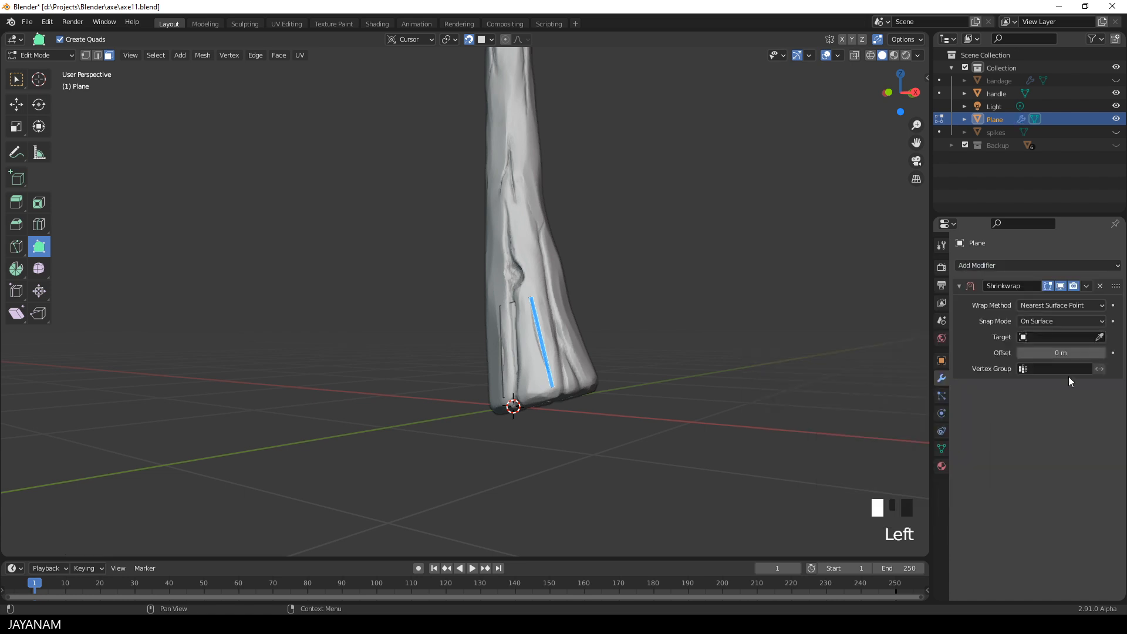
{"action": "left_click", "coordinate": [1100, 337]}
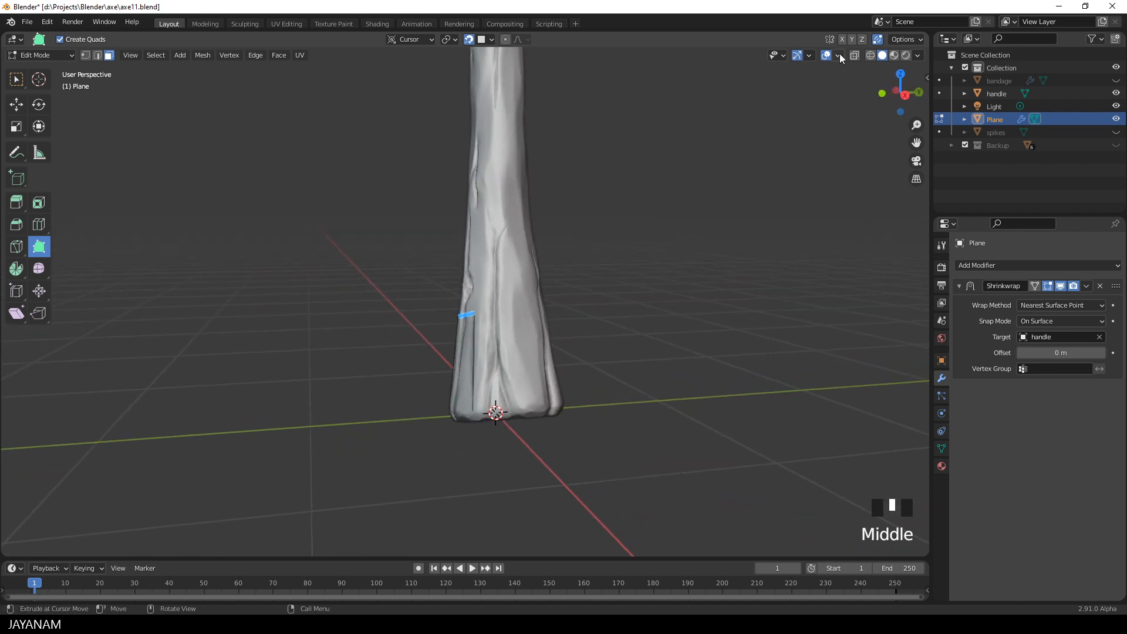
{"action": "left_click", "coordinate": [839, 55]}
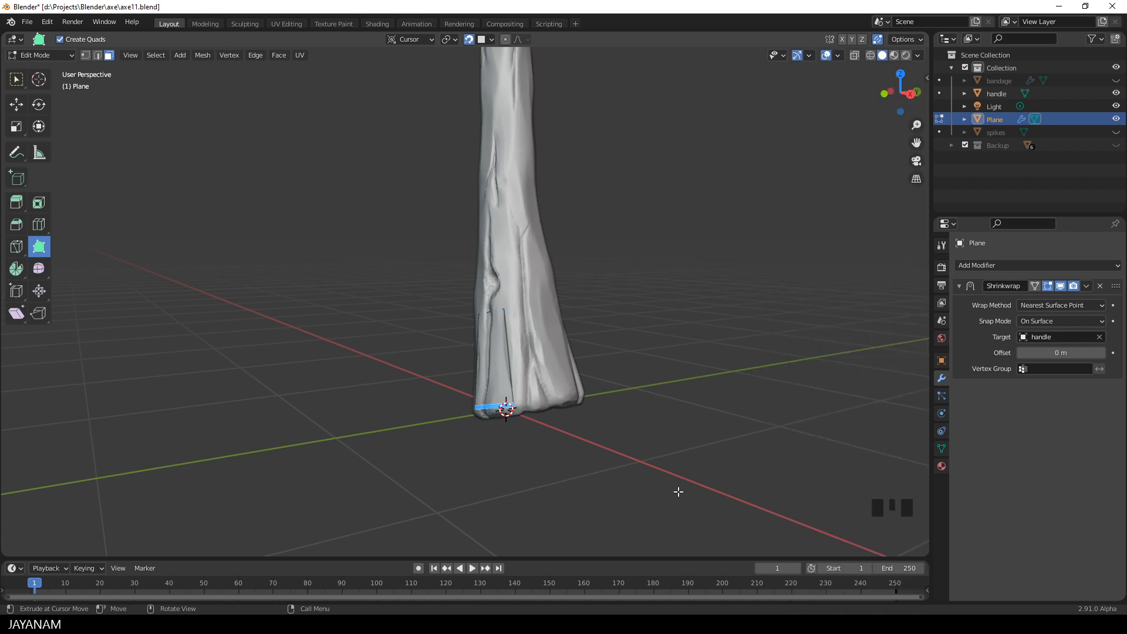
Show the plane's Object Properties down to the Viewport Display panel
{"action": "left_click", "coordinate": [941, 361]}
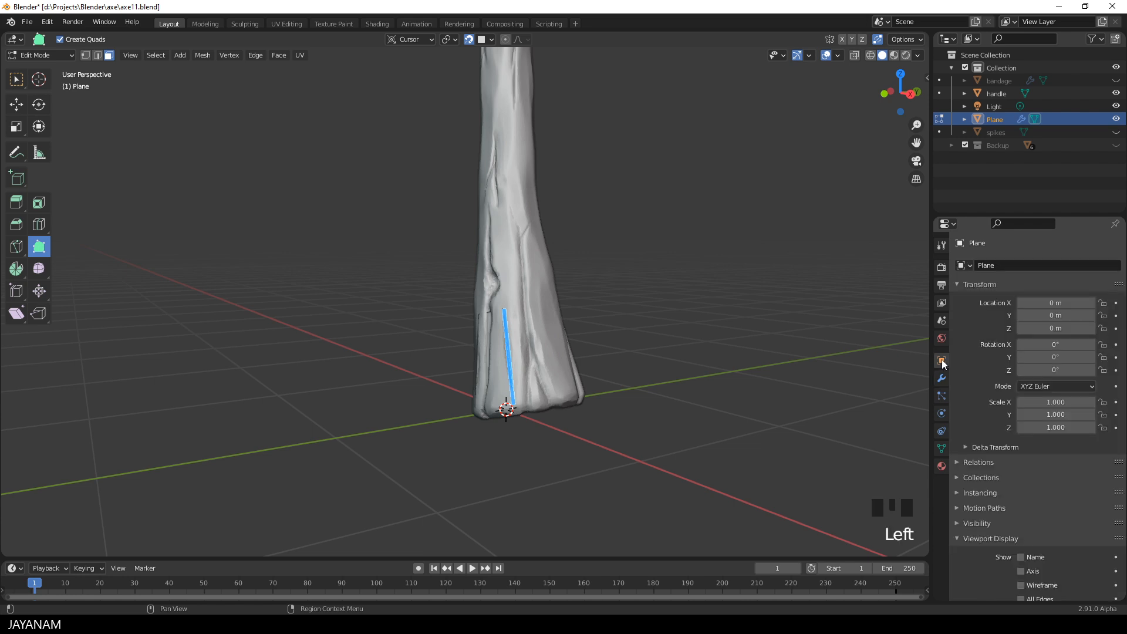
{"action": "scroll", "scroll_direction": "down", "scroll_amount": 3}
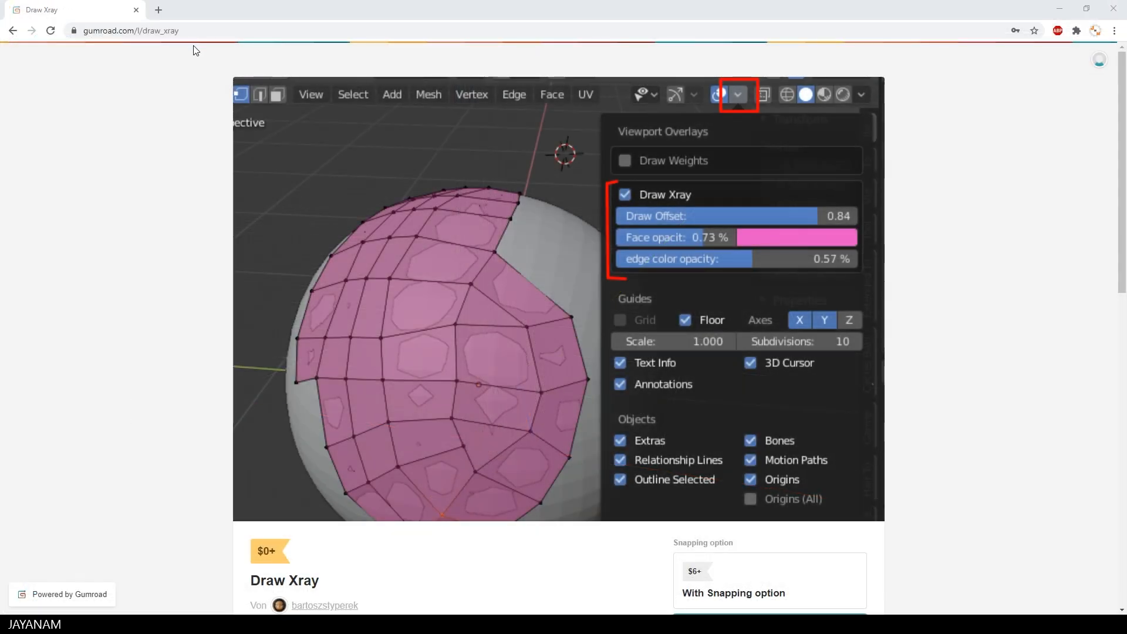
{"action": "left_click", "coordinate": [129, 30]}
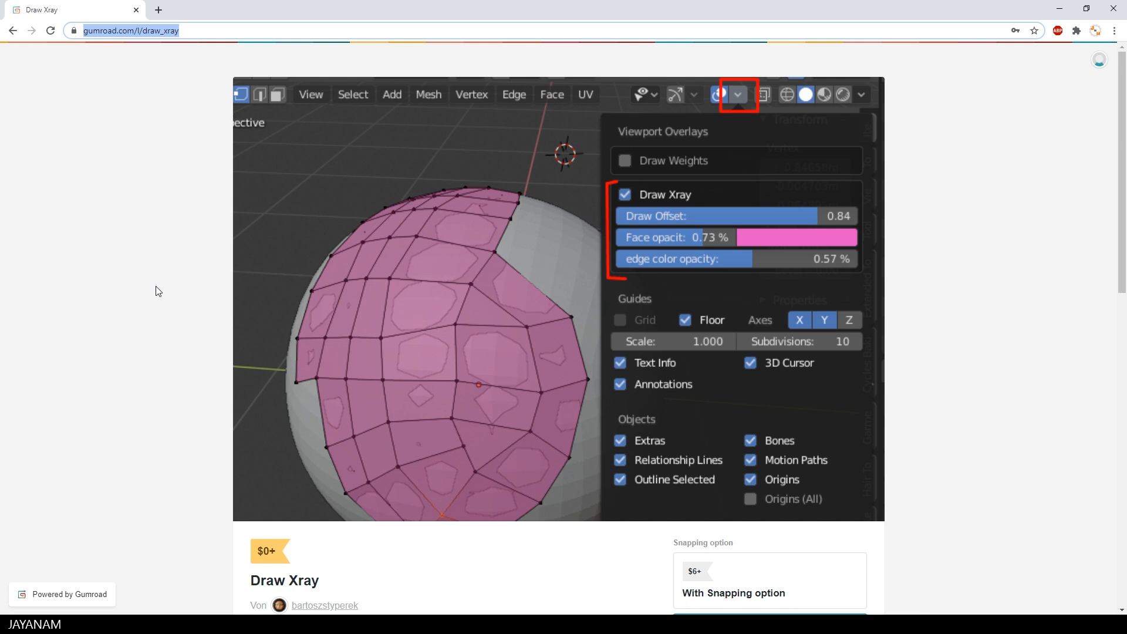
{"action": "scroll", "scroll_direction": "down", "scroll_amount": 3}
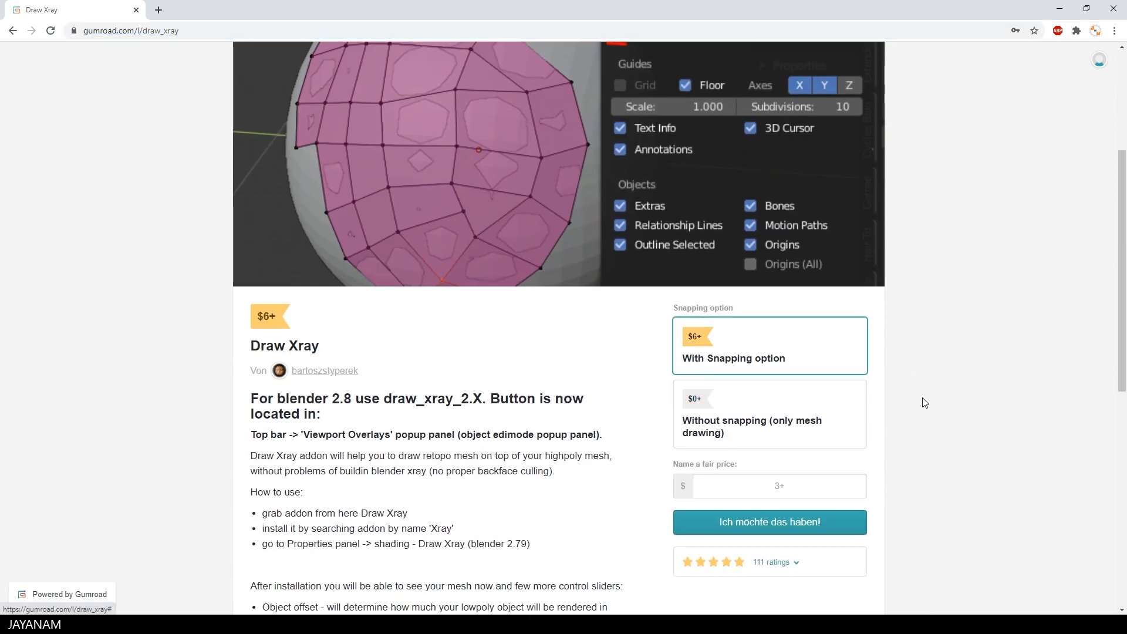
{"action": "left_click", "coordinate": [770, 413]}
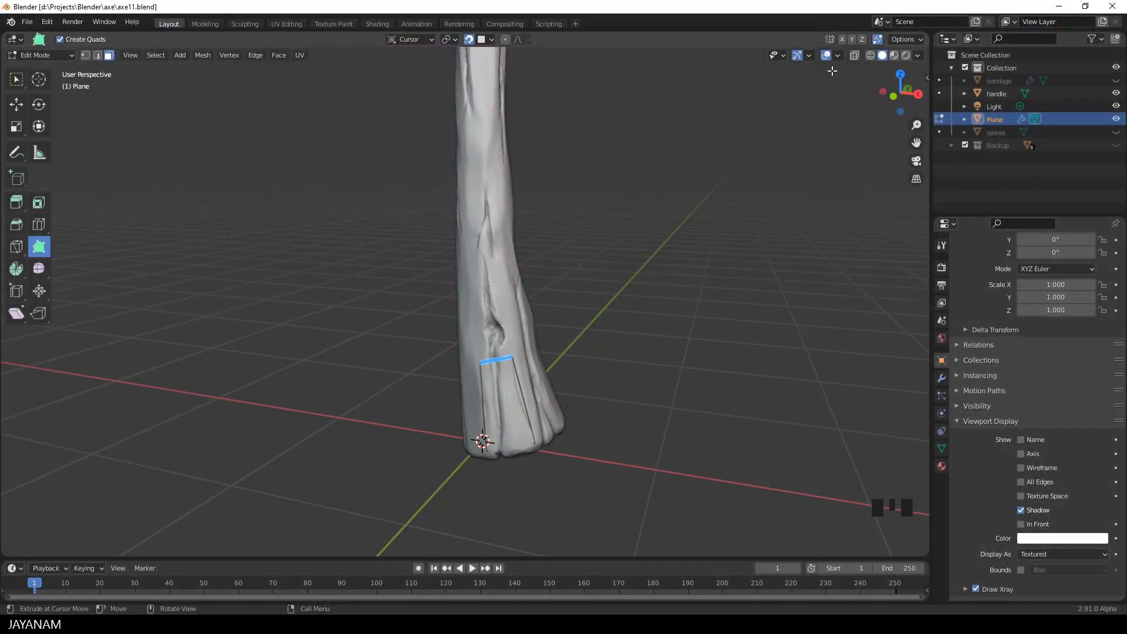
Enable Draw Xray and raise the Retopology Face opacity to about 0.88
{"action": "left_click", "coordinate": [836, 55]}
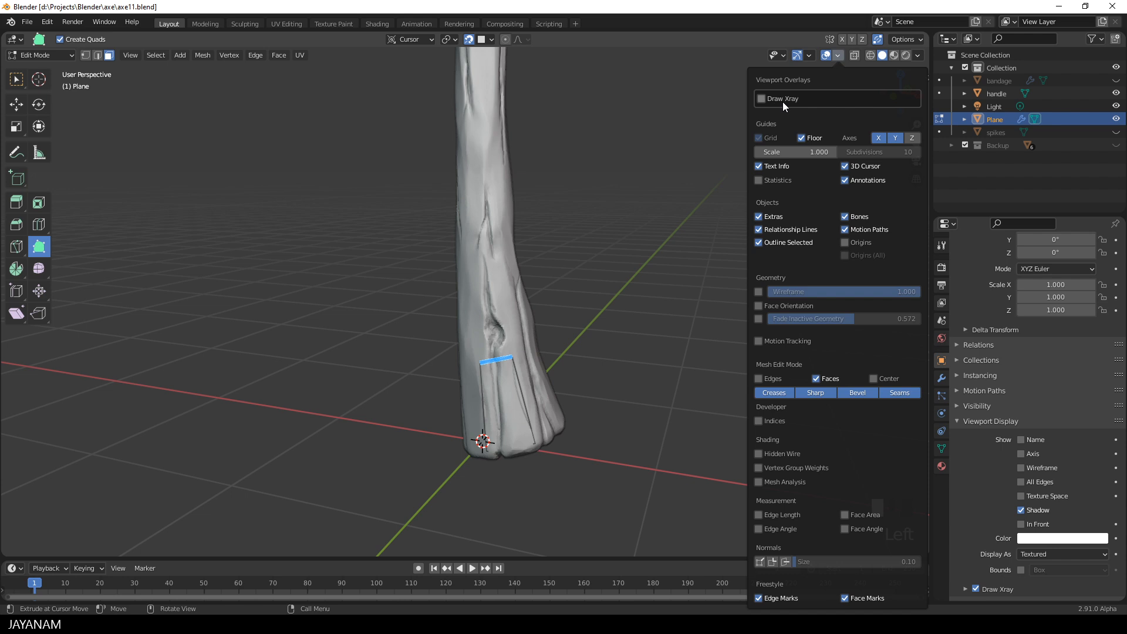
{"action": "left_click", "coordinate": [761, 99]}
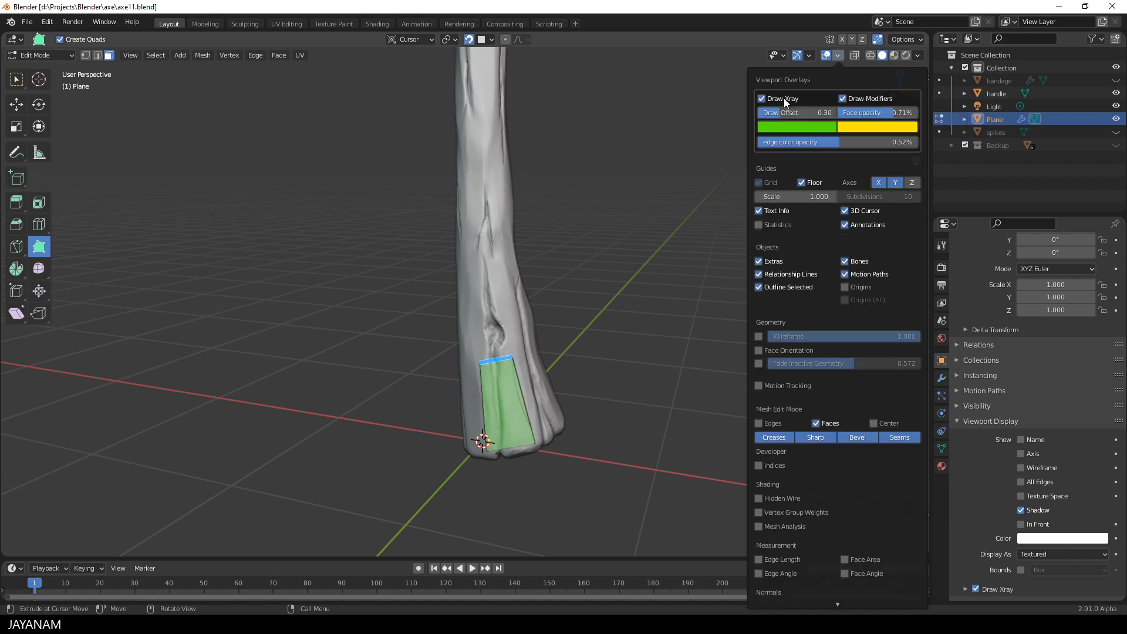
{"action": "left_click_drag", "start_coordinate": [913, 112], "coordinate": [841, 112]}
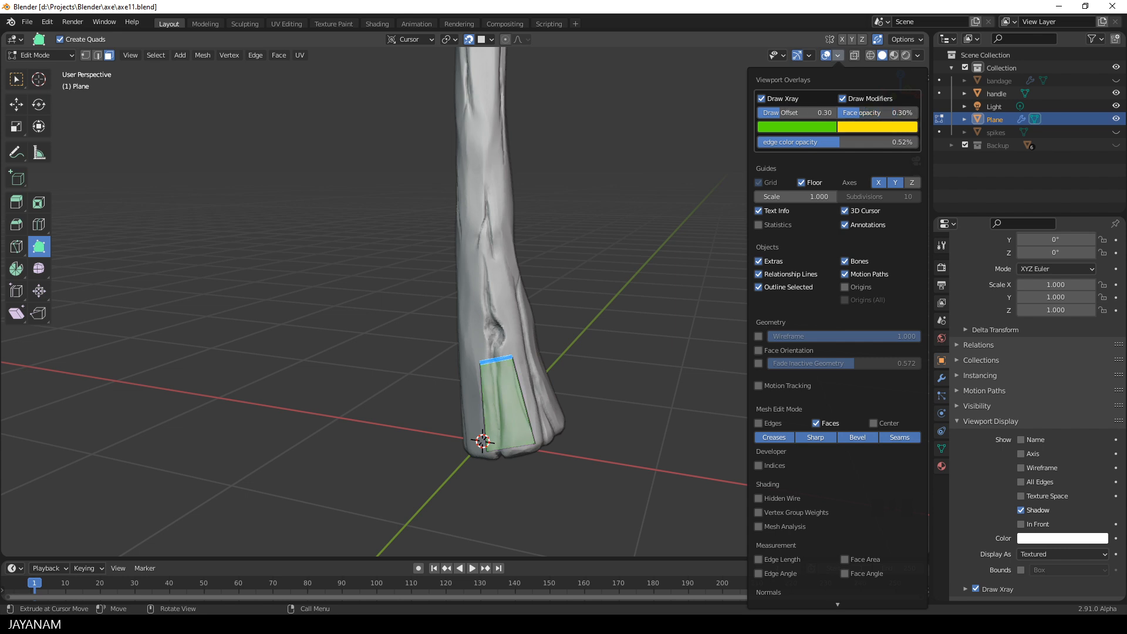
{"action": "left_click_drag", "start_coordinate": [863, 112], "coordinate": [891, 112]}
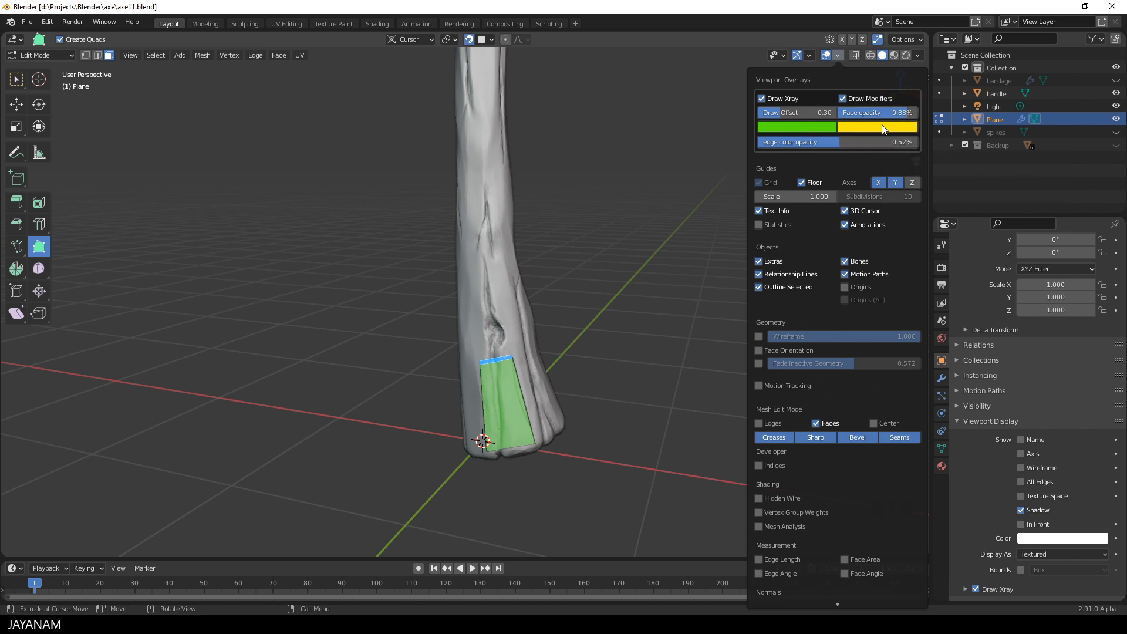
{"action": "left_click", "coordinate": [838, 55]}
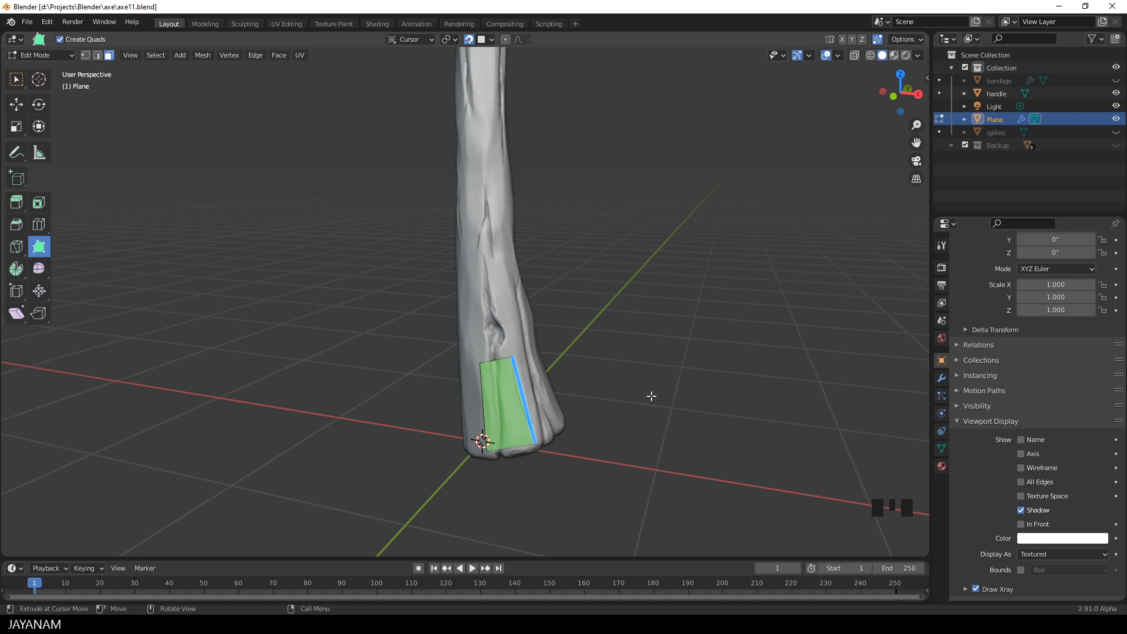
{"action": "mouse_move", "coordinate": [720, 388]}
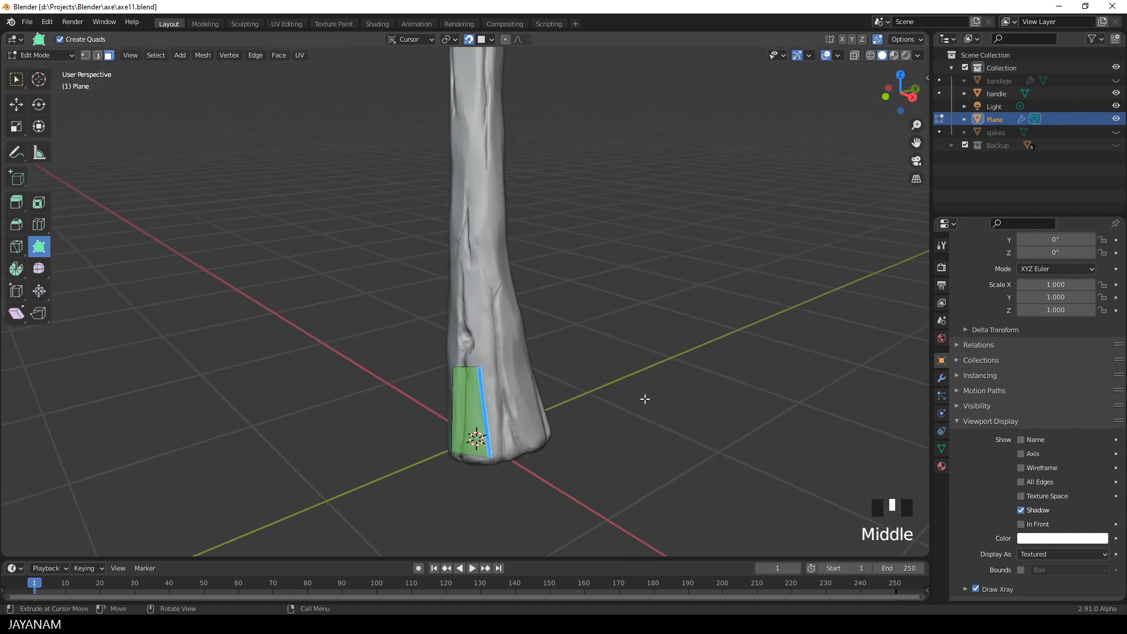
{"action": "mouse_move", "coordinate": [494, 413]}
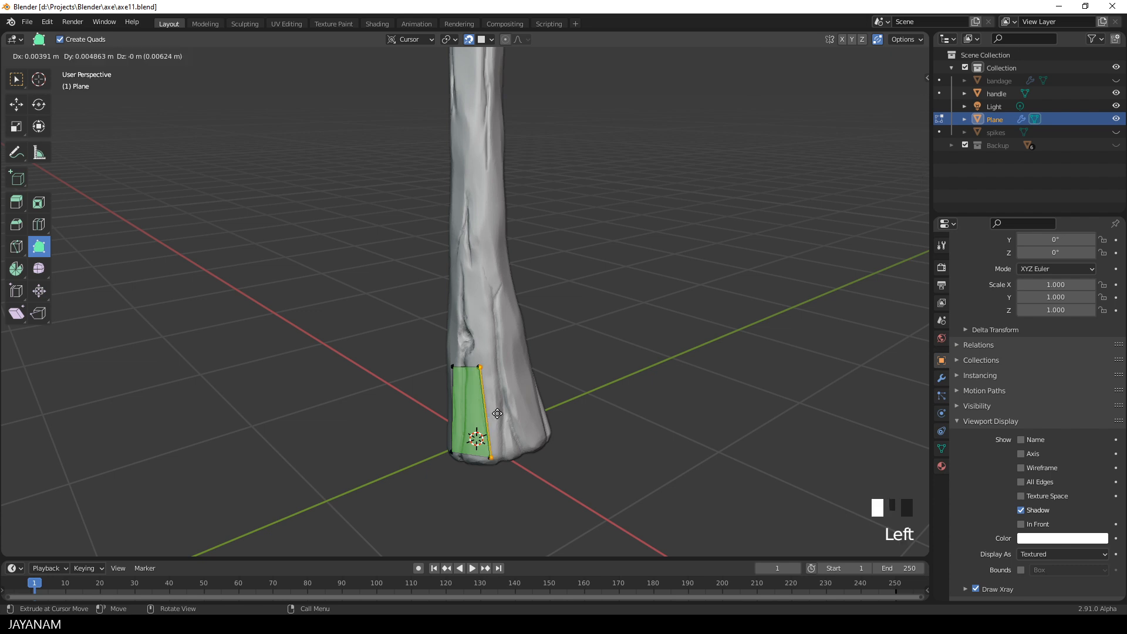
Extrude a new quad from an edge around the handle's base
{"action": "left_click_drag", "start_coordinate": [496, 414], "coordinate": [535, 403]}
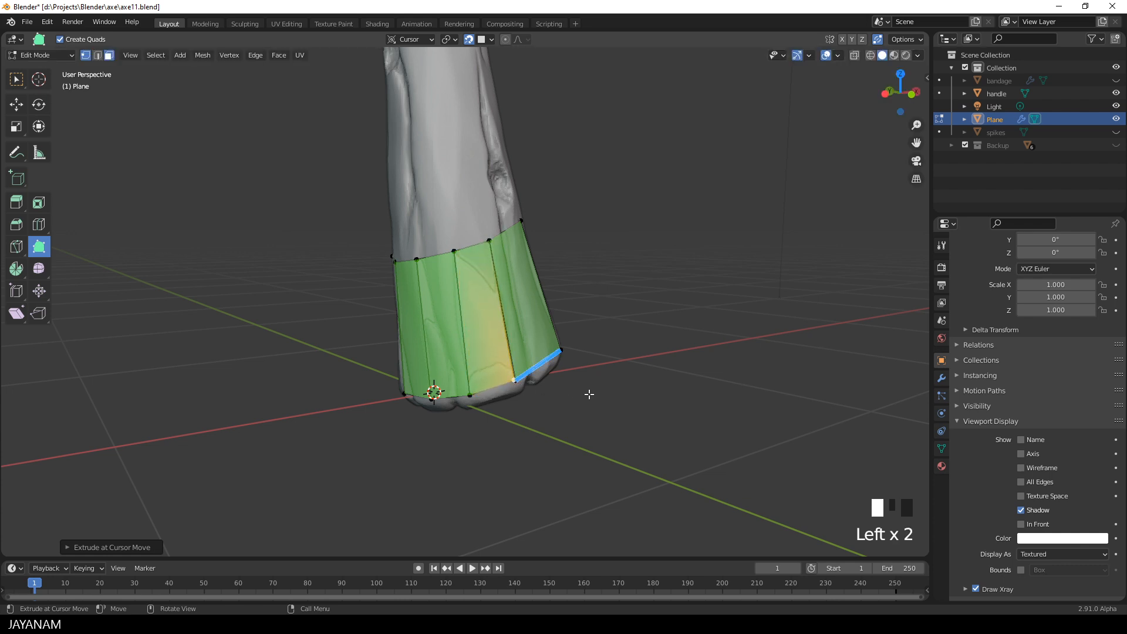
{"action": "scroll", "scroll_direction": "up", "scroll_amount": 3}
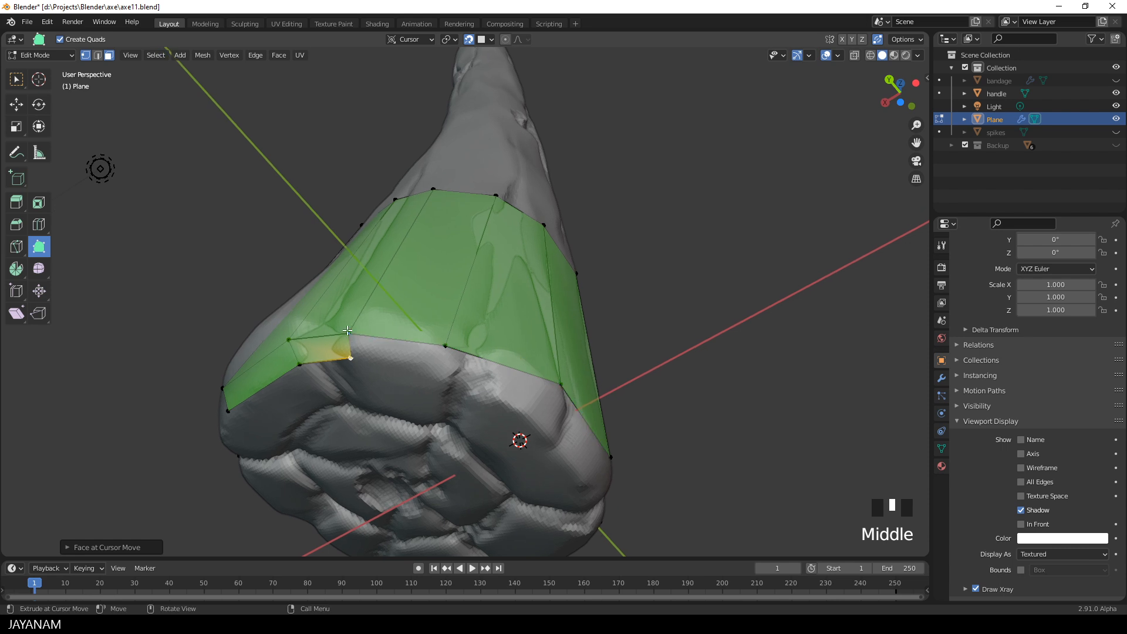
Add a vertex over the bottom rim and shape the new face to fit
{"action": "left_click_drag", "start_coordinate": [349, 331], "coordinate": [443, 380]}
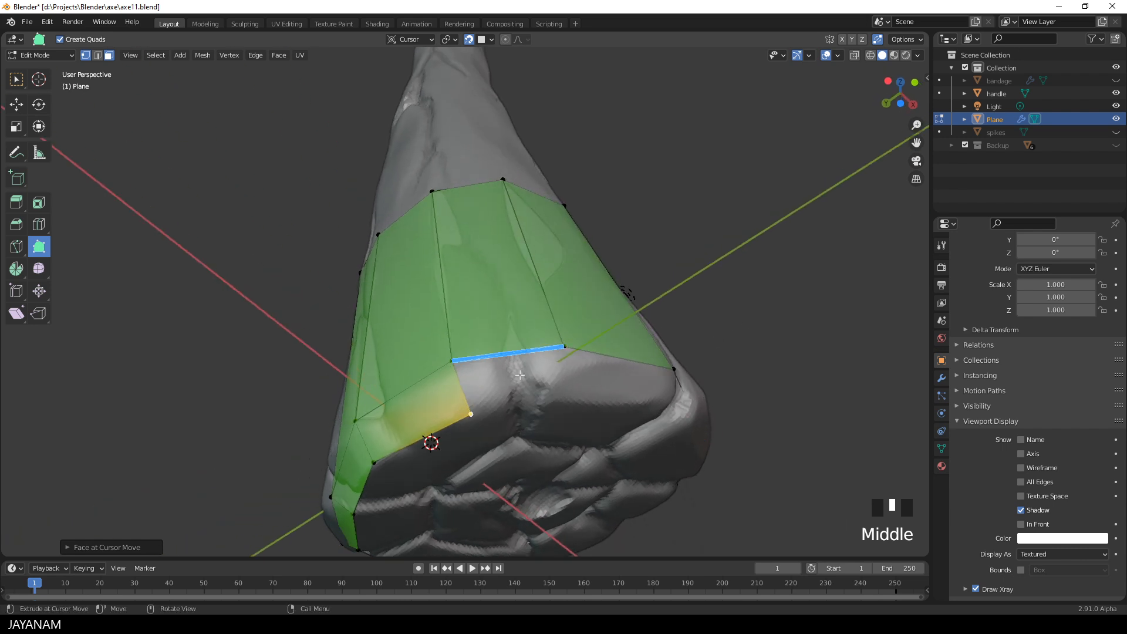
{"action": "left_click_drag", "start_coordinate": [517, 375], "coordinate": [557, 400]}
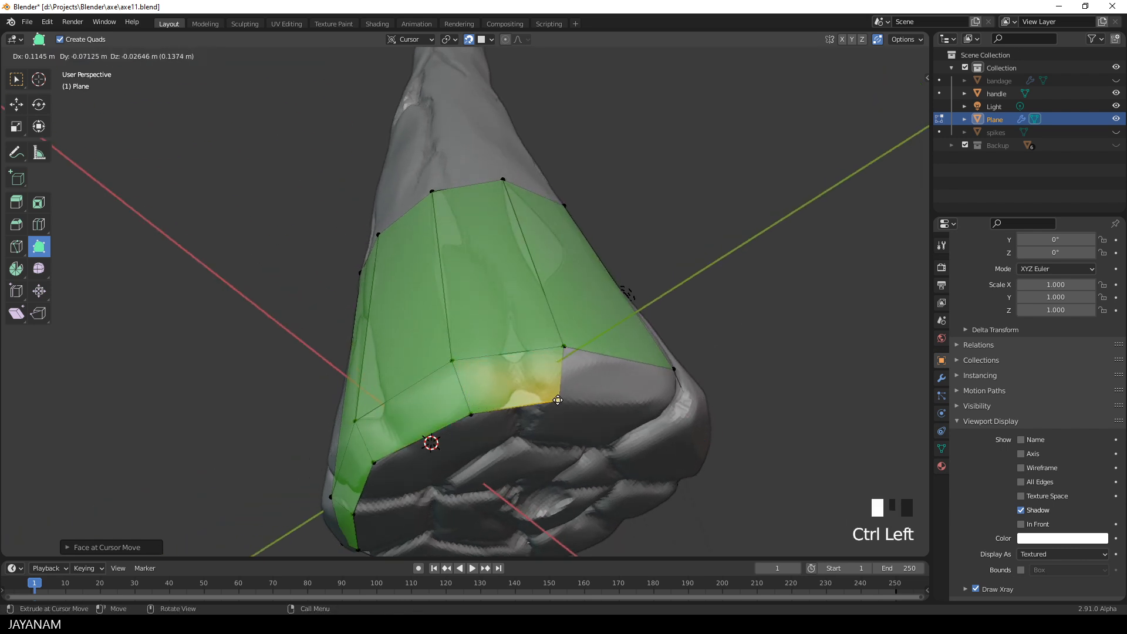
{"action": "left_click_drag", "start_coordinate": [557, 401], "coordinate": [554, 346]}
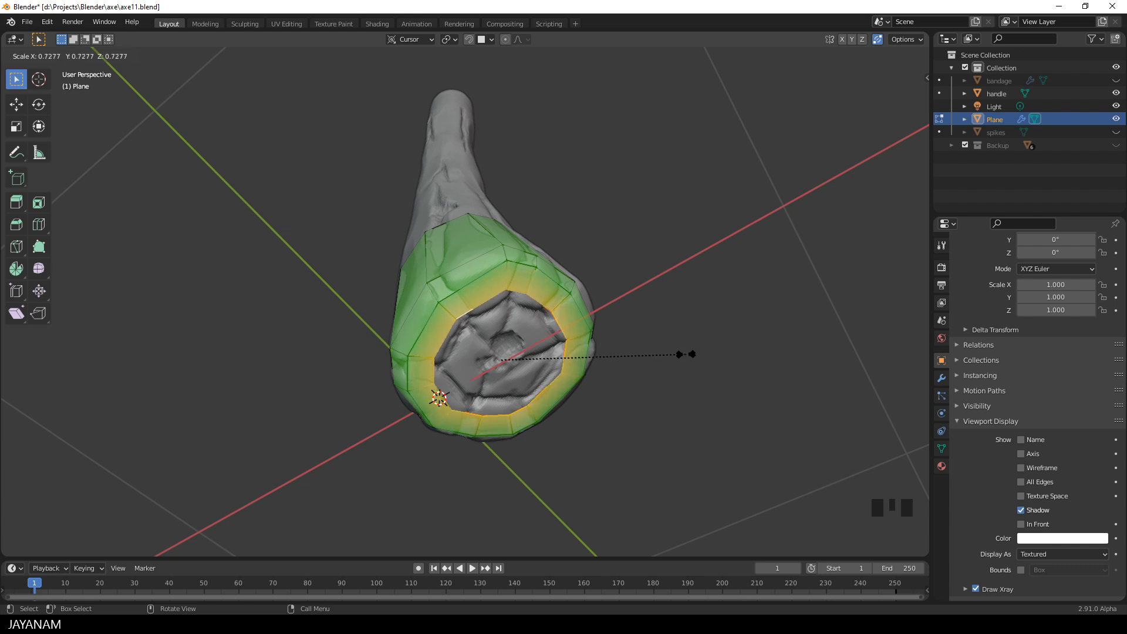
Scale the bottom edge loop inward to partly close the handle's end
{"action": "key", "text": "s"}
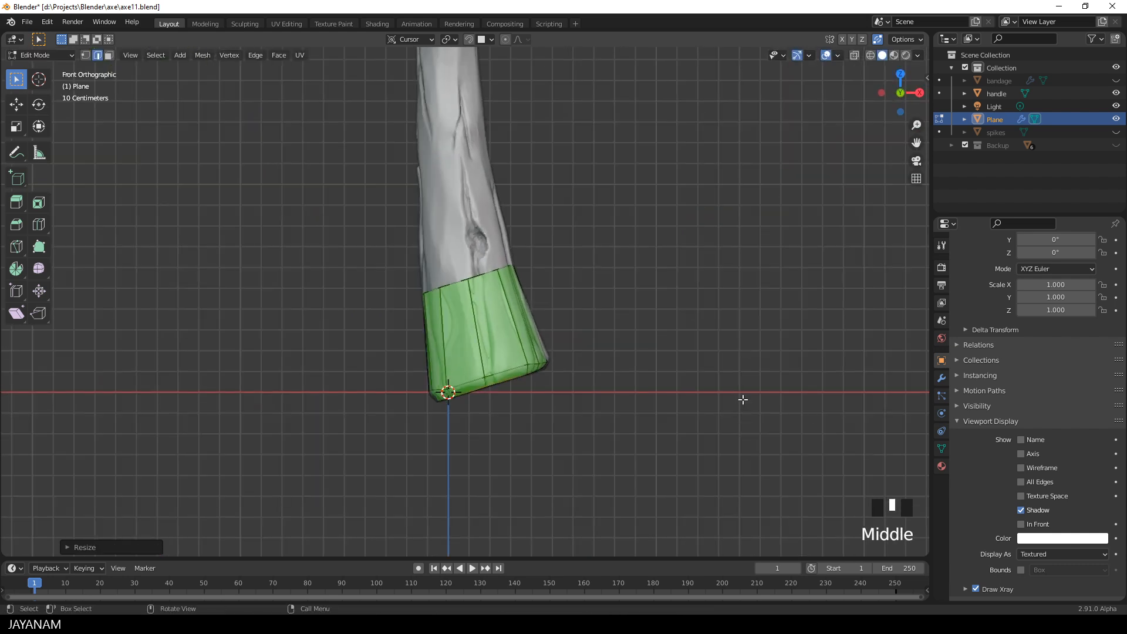
Save the blend file and extrude the top edge loop further up the handle
{"action": "key", "text": "ctrl+s"}
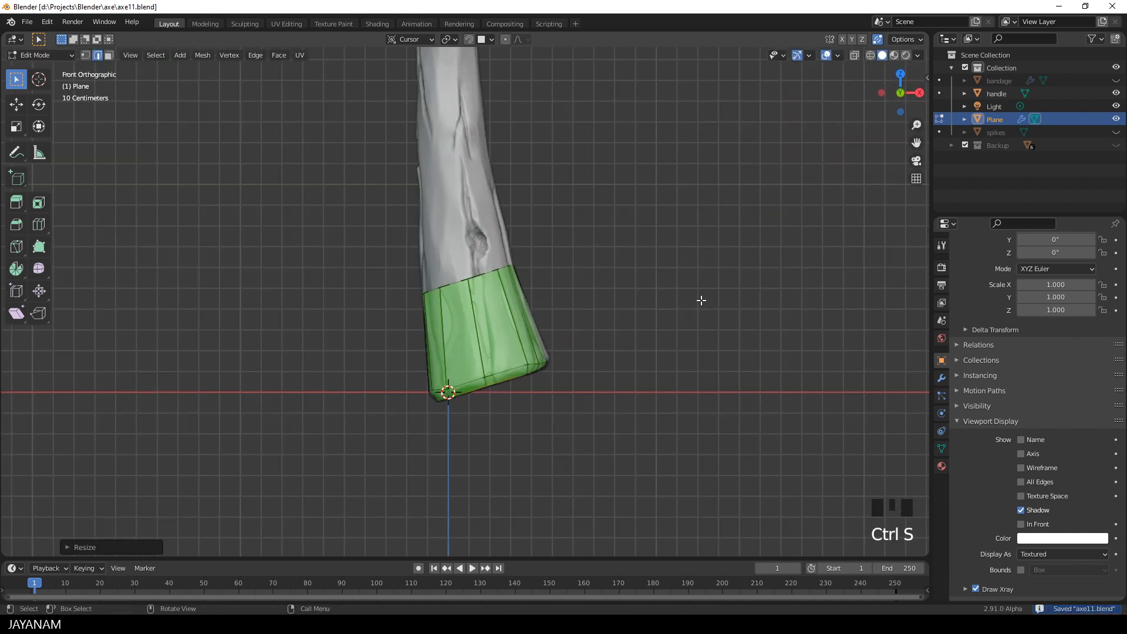
{"action": "scroll", "scroll_direction": "down", "scroll_amount": 3}
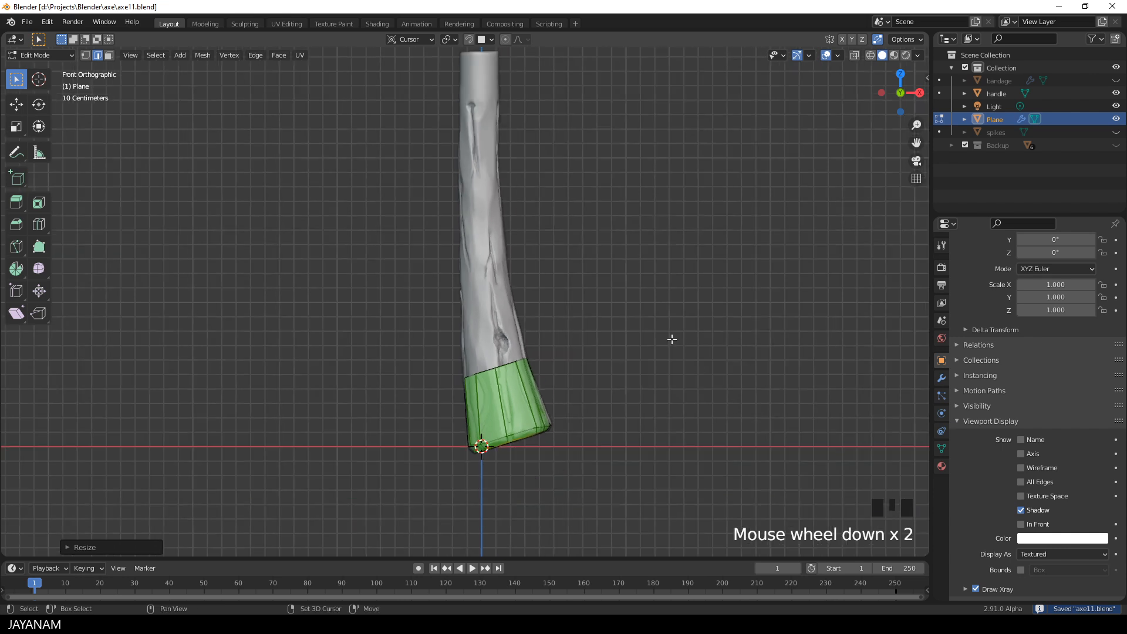
{"action": "scroll", "scroll_direction": "up", "scroll_amount": 3}
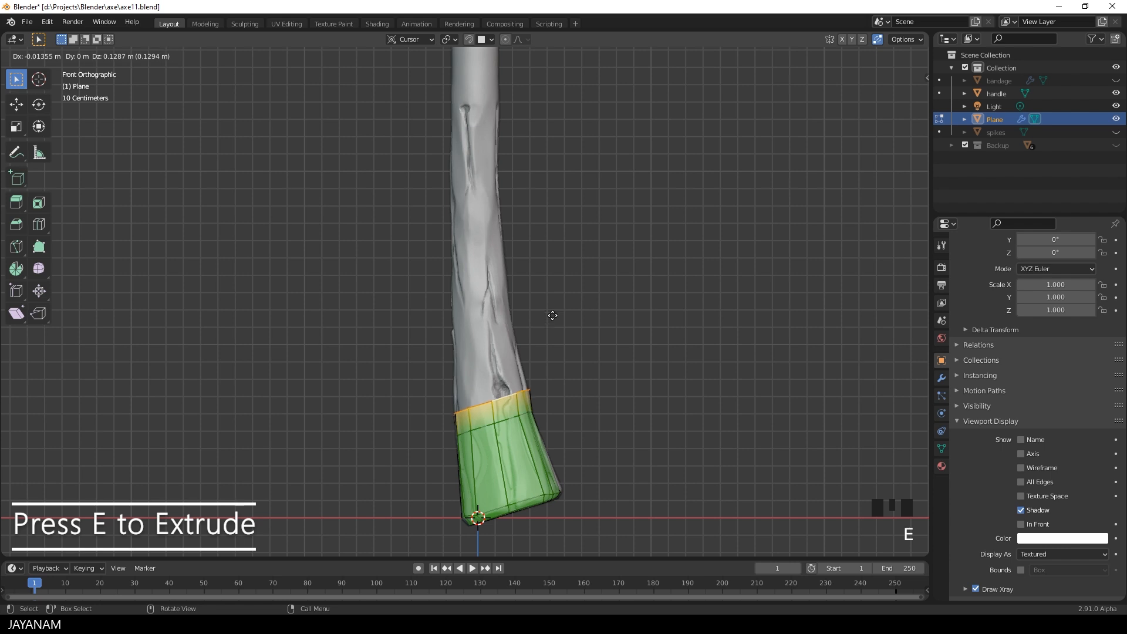
{"action": "key", "text": "E"}
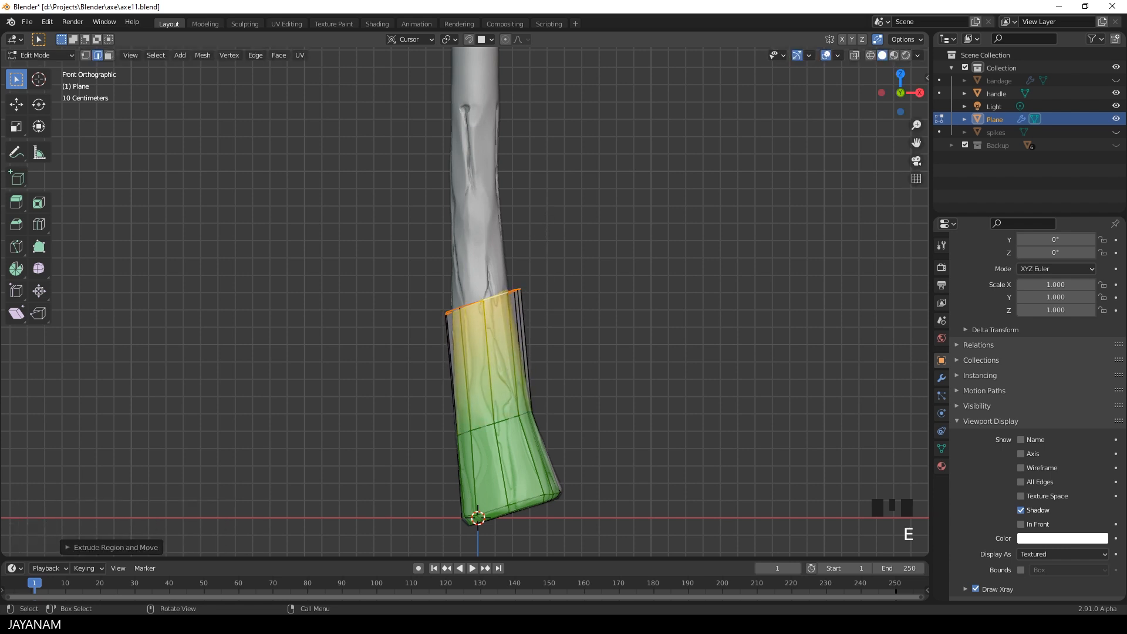
{"action": "key", "text": "s"}
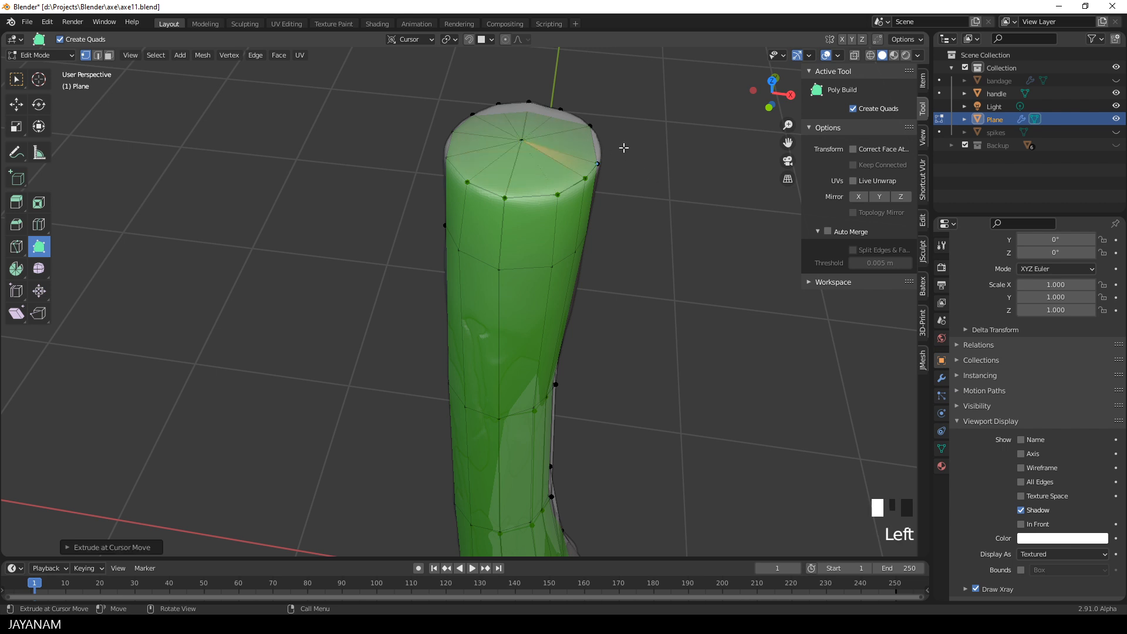
Select all retopology vertices and run Merge by Distance to weld duplicates along the handle
{"action": "key", "text": "ctrl+z"}
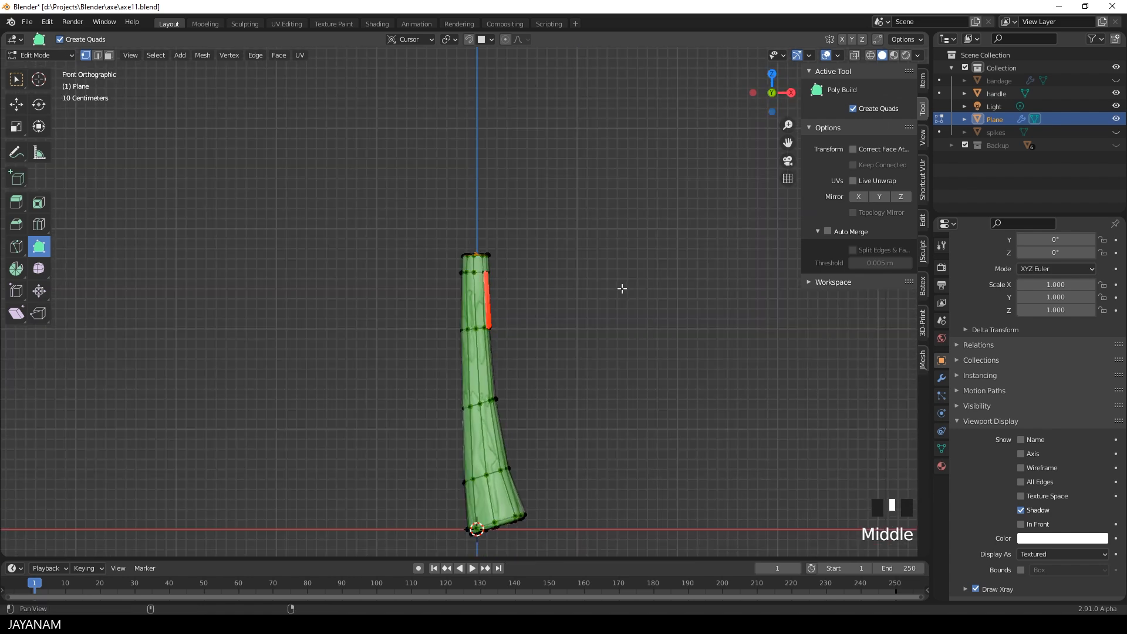
{"action": "key", "text": "a"}
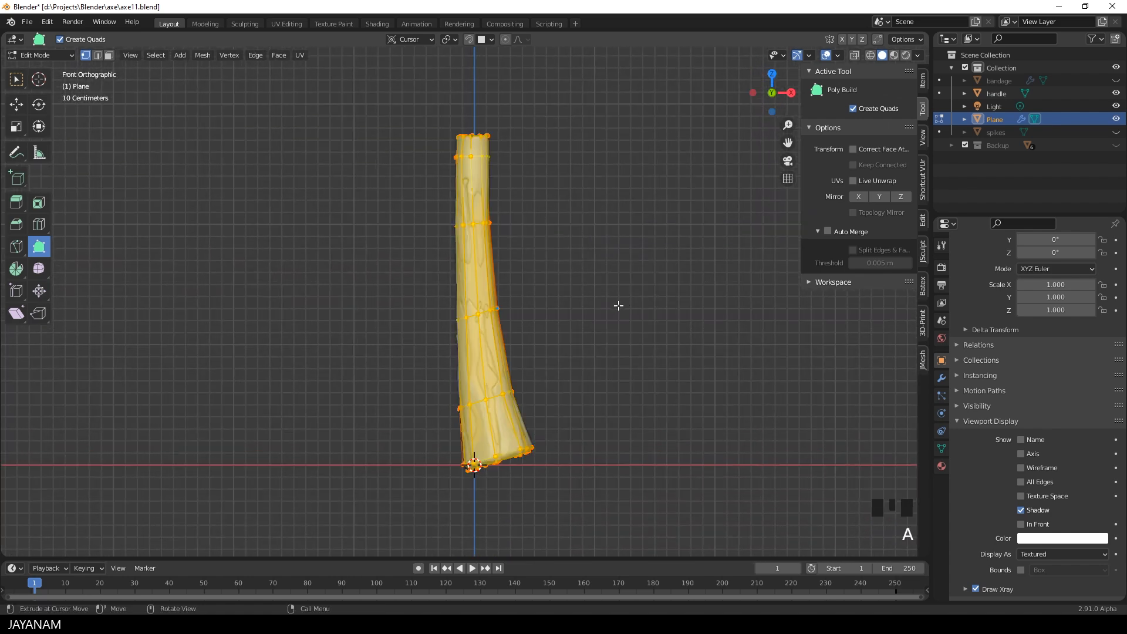
{"action": "key", "text": "f3"}
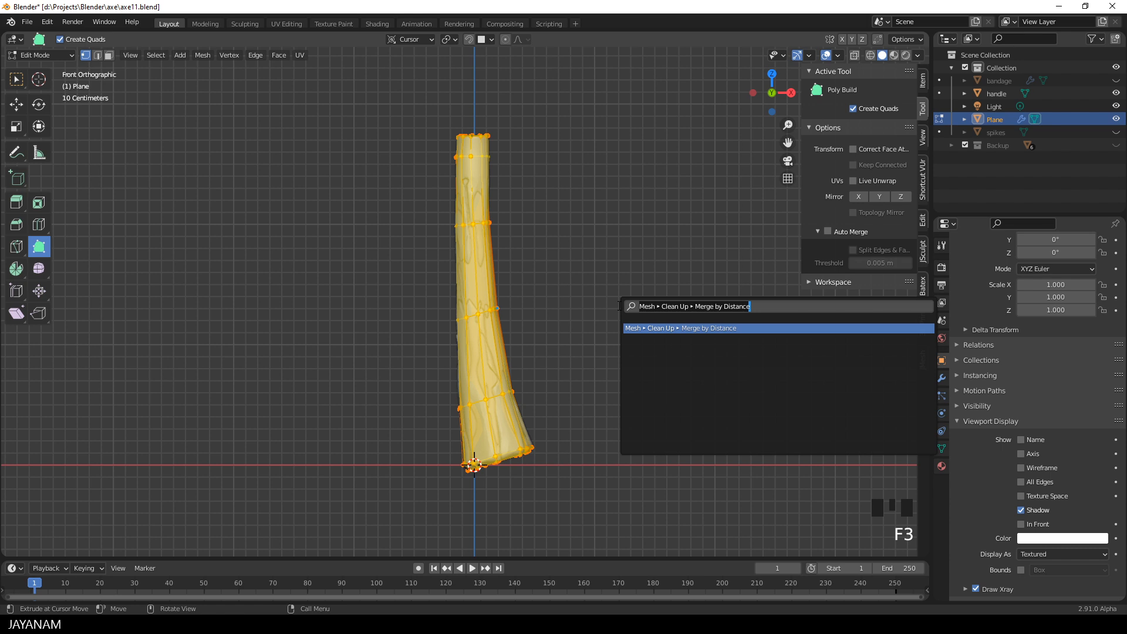
{"action": "type", "text": "merg"}
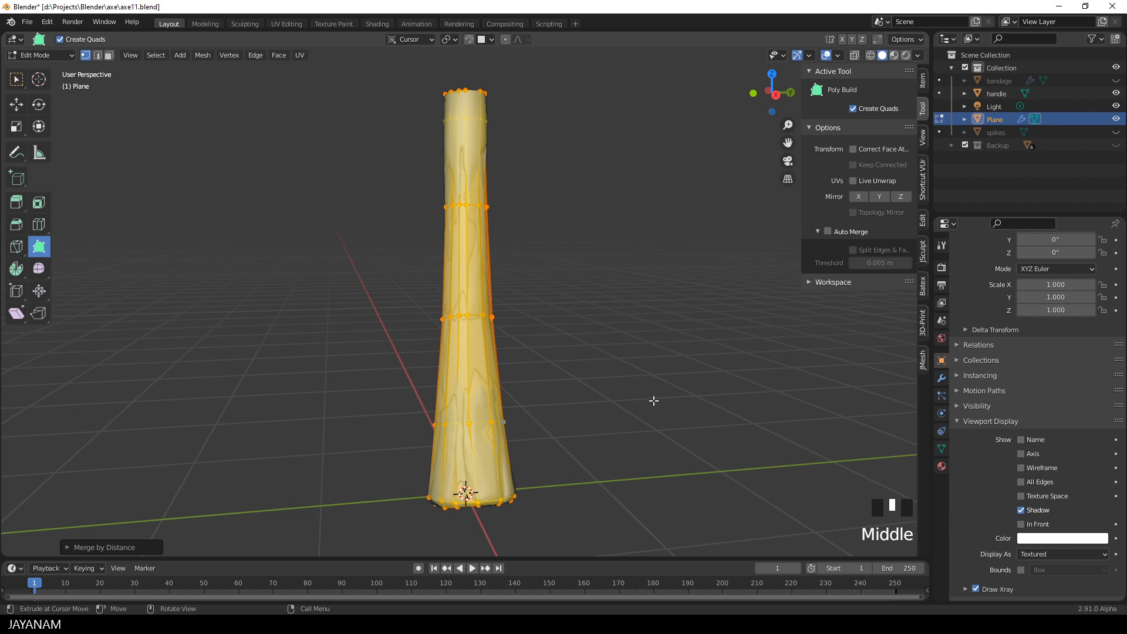
{"action": "scroll", "scroll_direction": "up", "scroll_amount": 3}
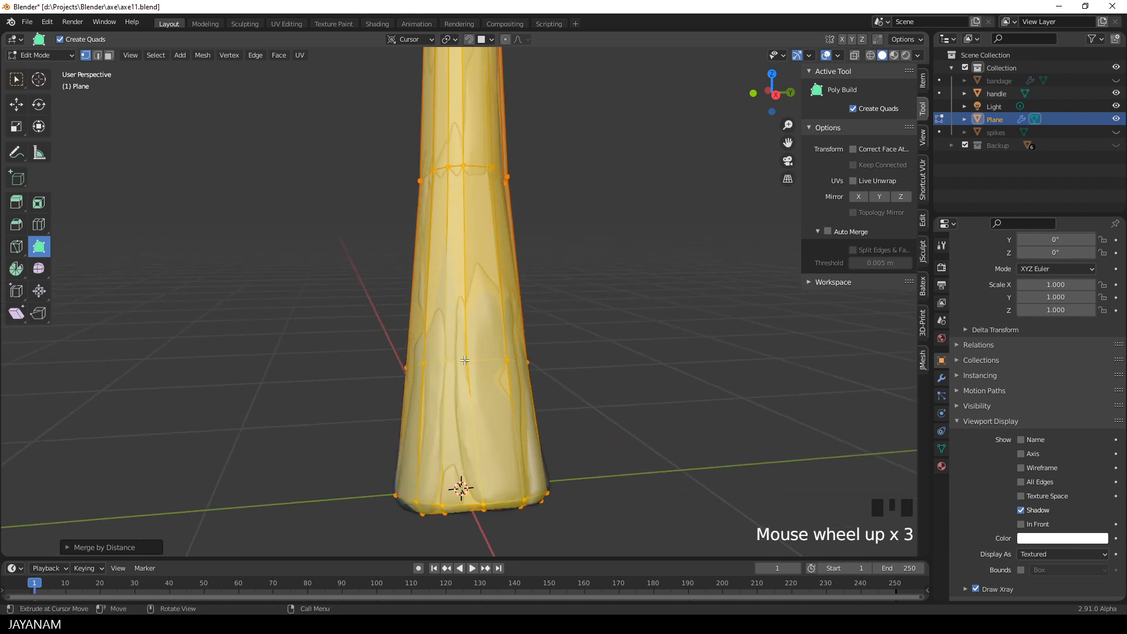